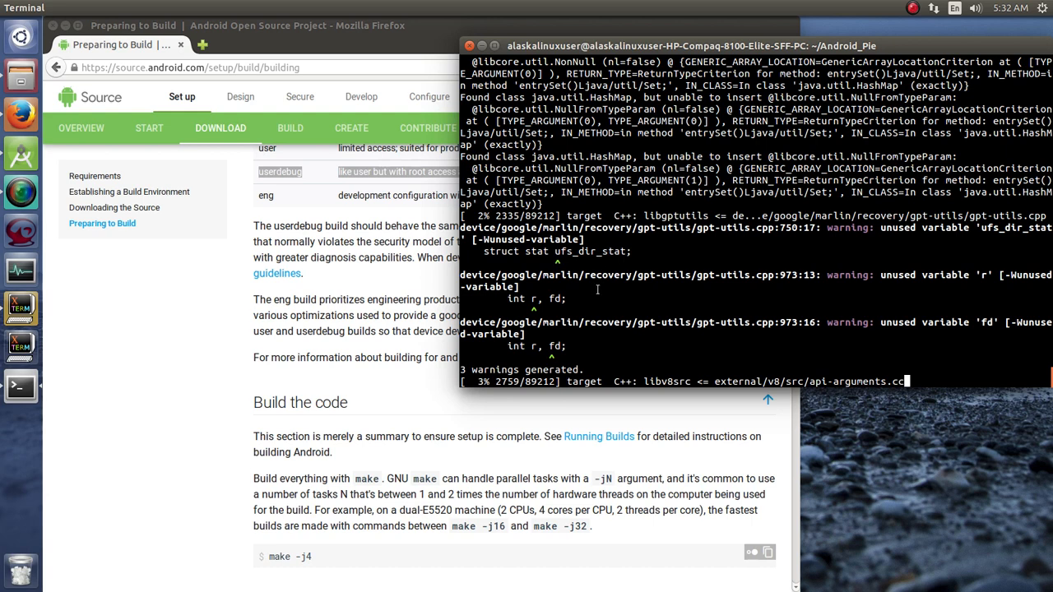
mouse_move(181, 342)
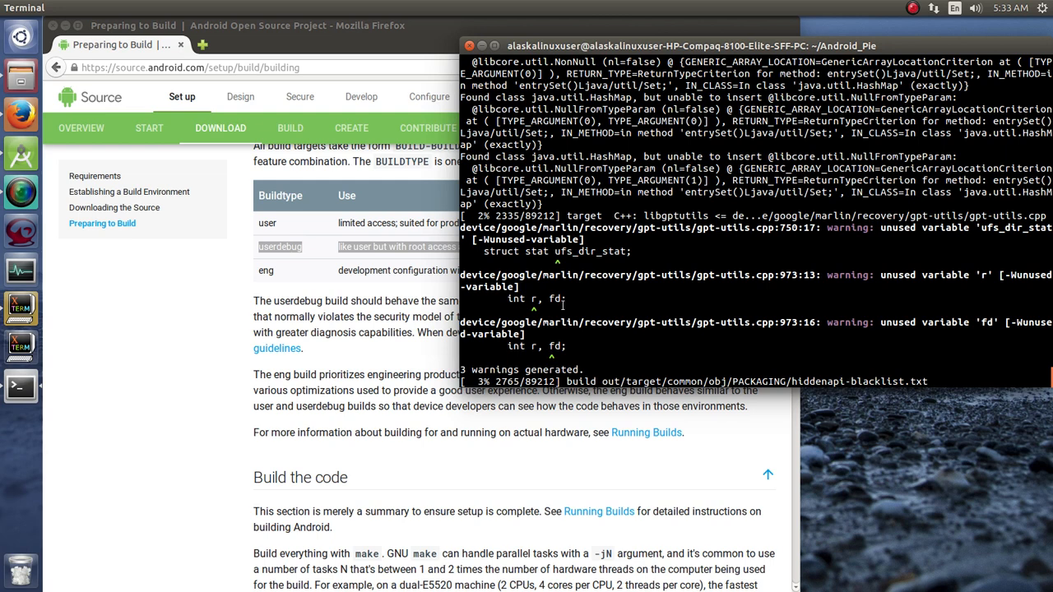
mouse_move(664, 288)
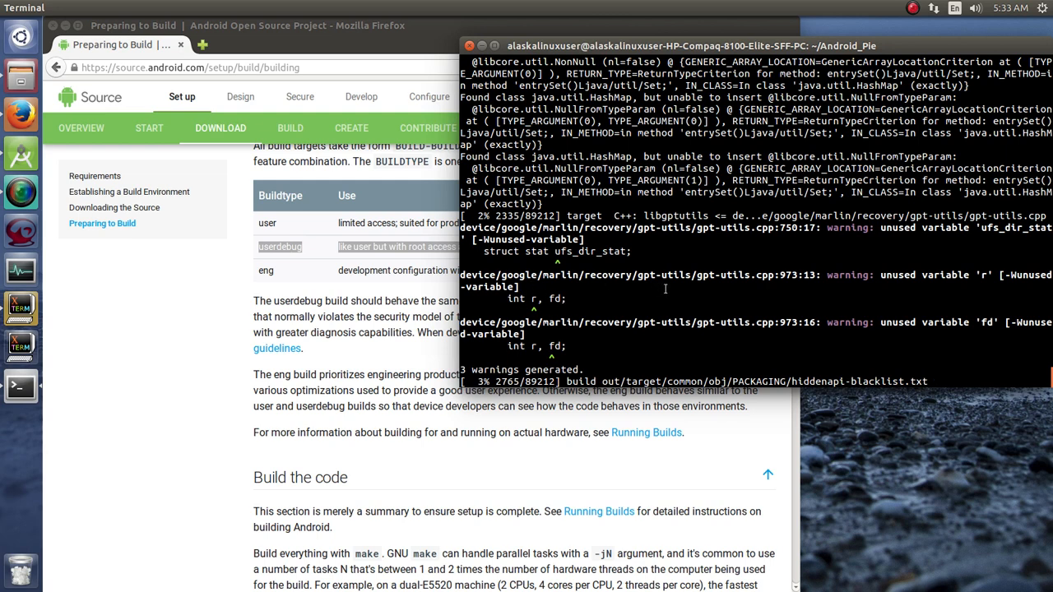